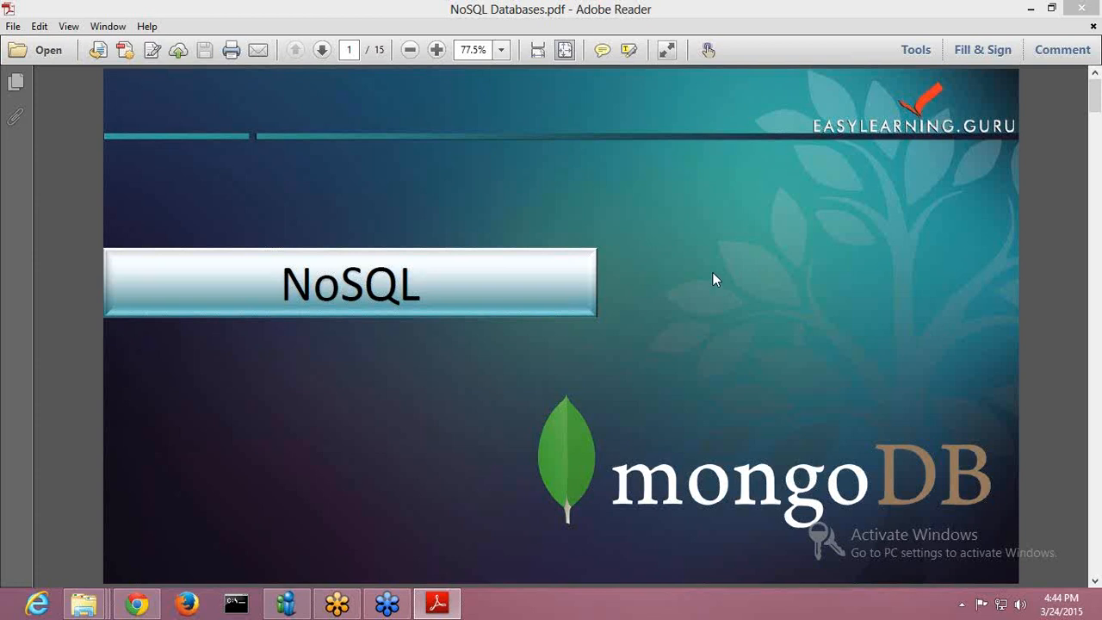
Go from the NoSQL title slide to the 'What we offer…' slide on page 2.
{"action": "left_click", "coordinate": [320, 48]}
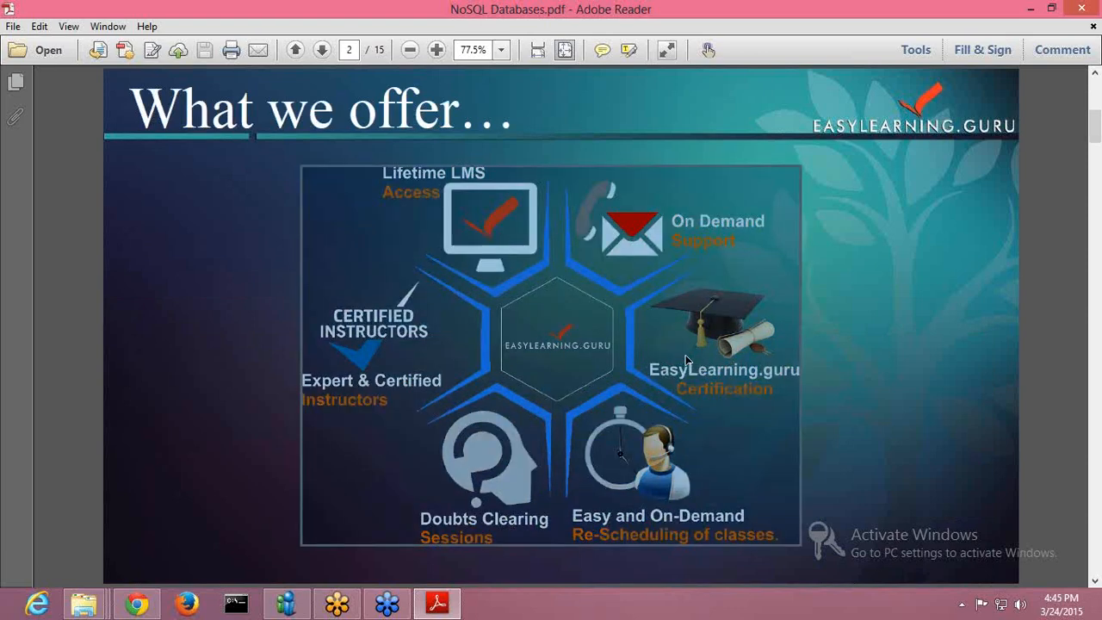
Page forward through the NoSQL definition slide to 'Types of NoSQL Databases' on page 5.
{"action": "left_click", "coordinate": [320, 48]}
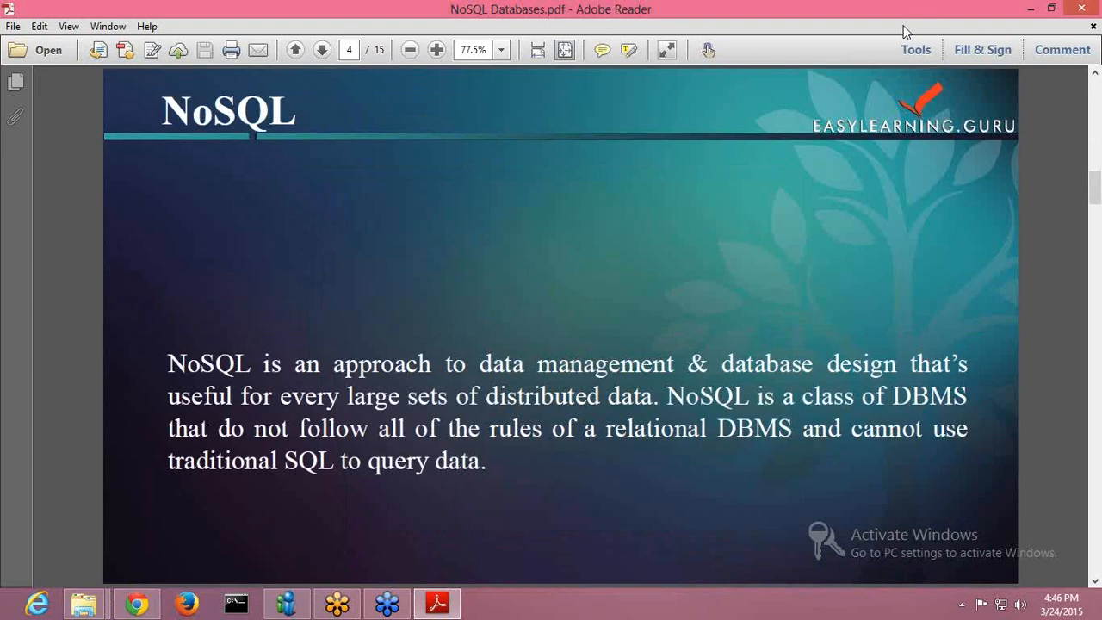
{"action": "mouse_move", "coordinate": [946, 234]}
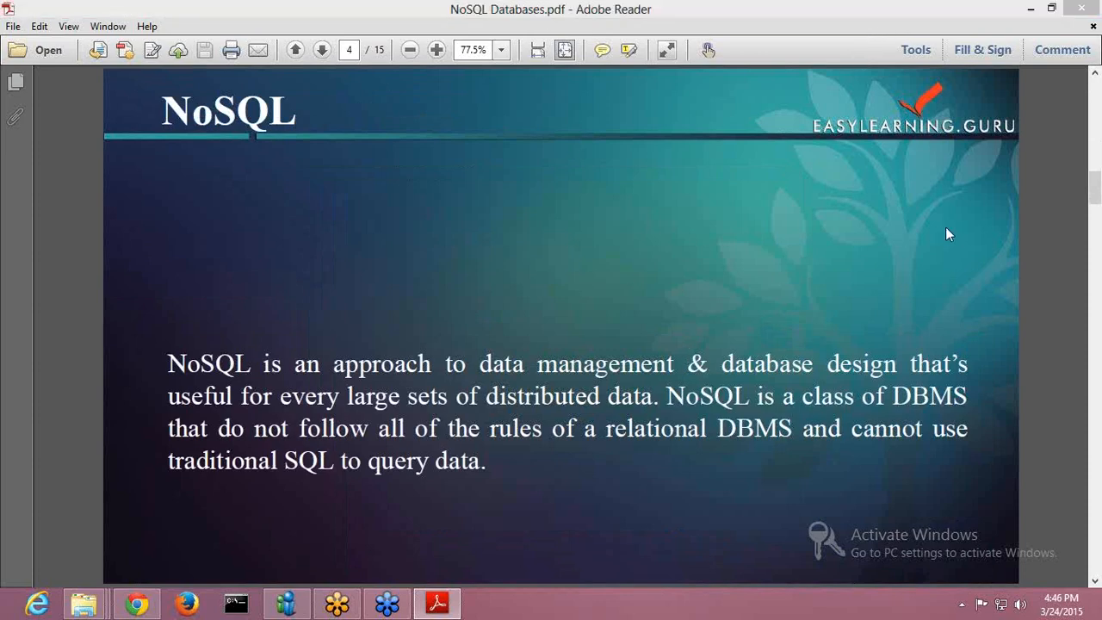
{"action": "mouse_move", "coordinate": [947, 220]}
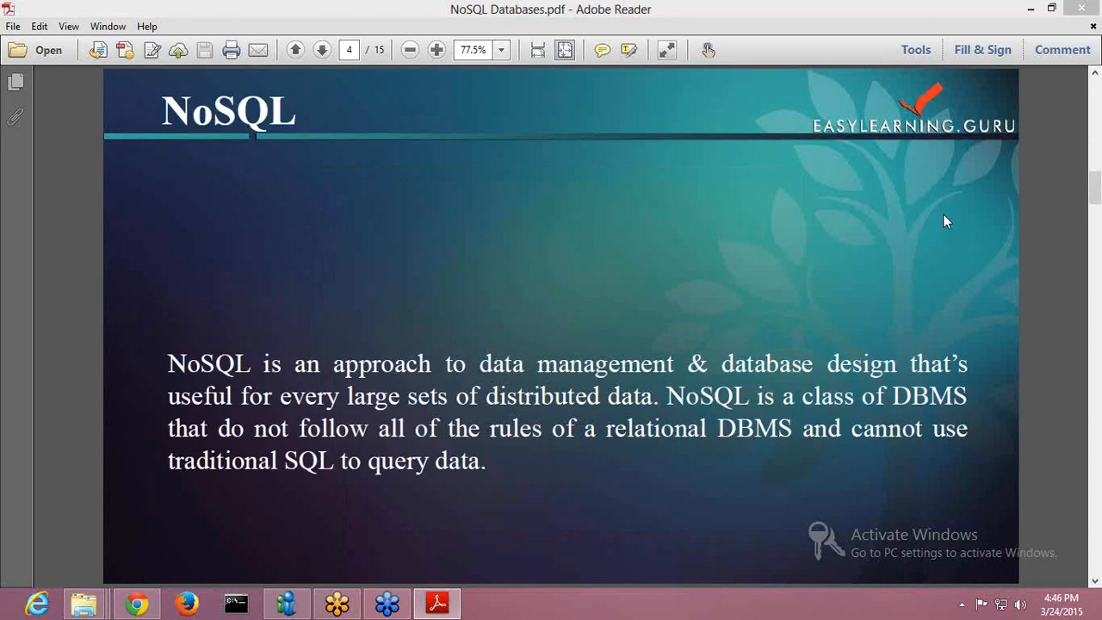
{"action": "left_click", "coordinate": [321, 48]}
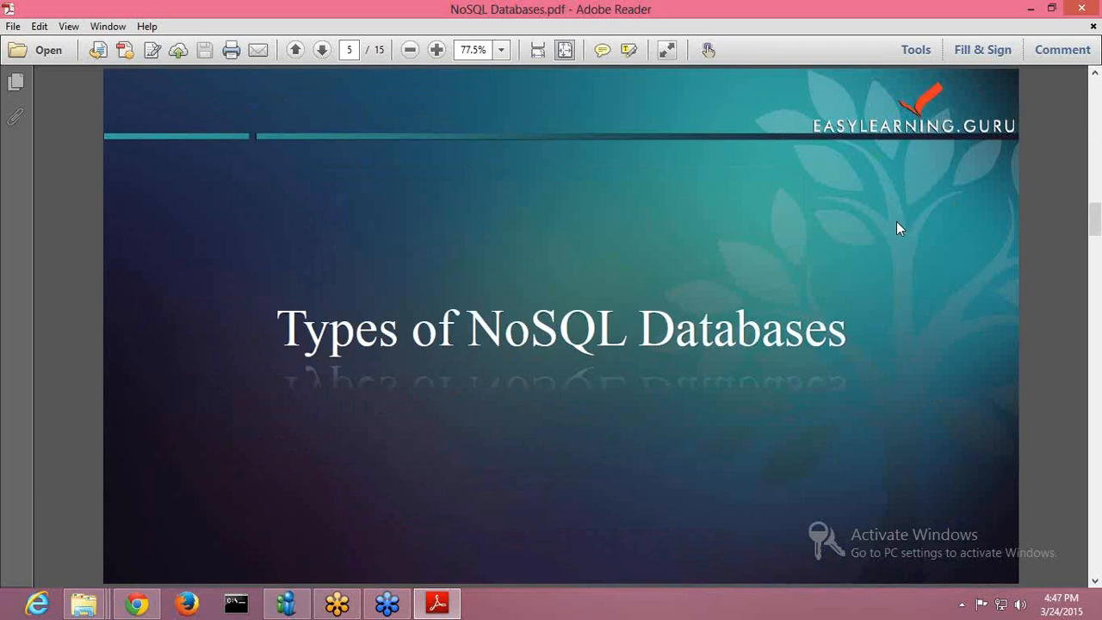
{"action": "mouse_move", "coordinate": [826, 260]}
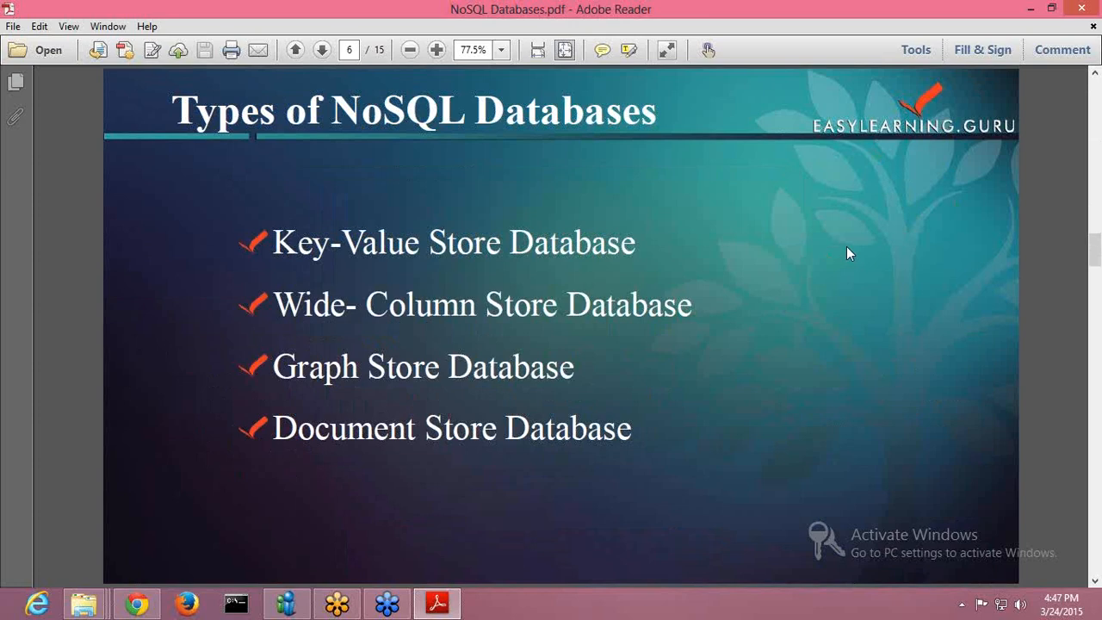
{"action": "mouse_move", "coordinate": [879, 258]}
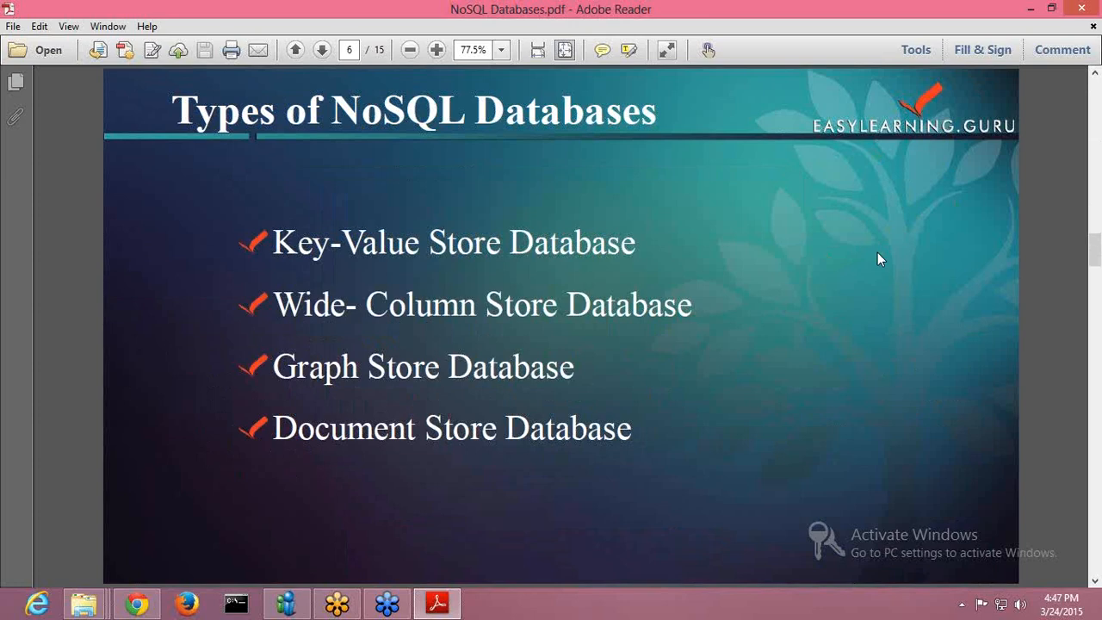
{"action": "mouse_move", "coordinate": [872, 263]}
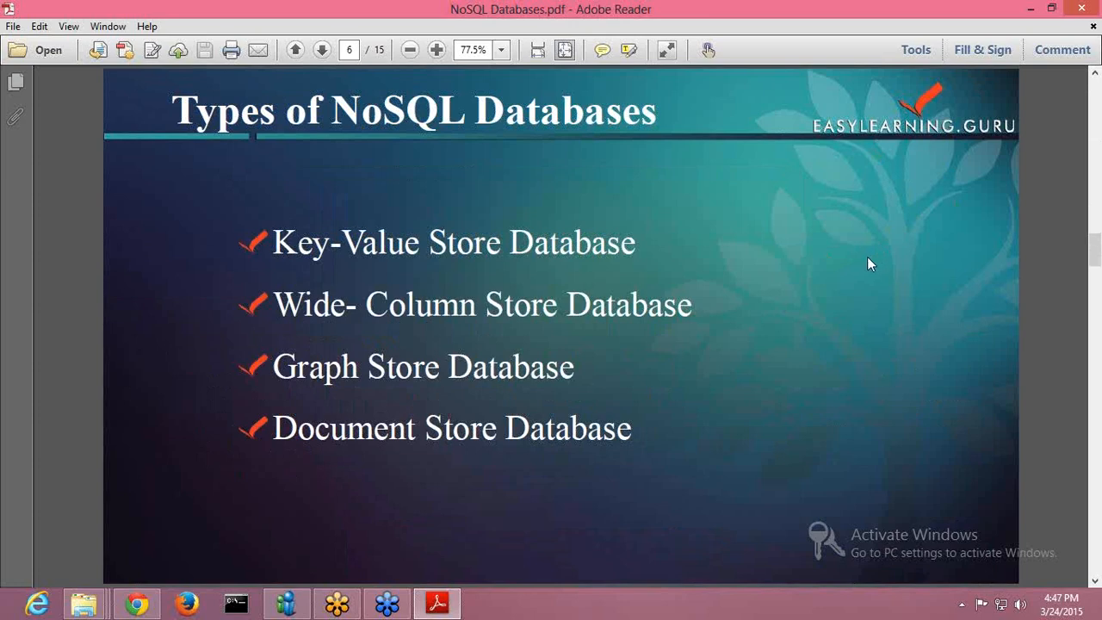
Go past the four NoSQL types list to the Key-Value Store Database slide on page 7.
{"action": "left_click", "coordinate": [320, 48]}
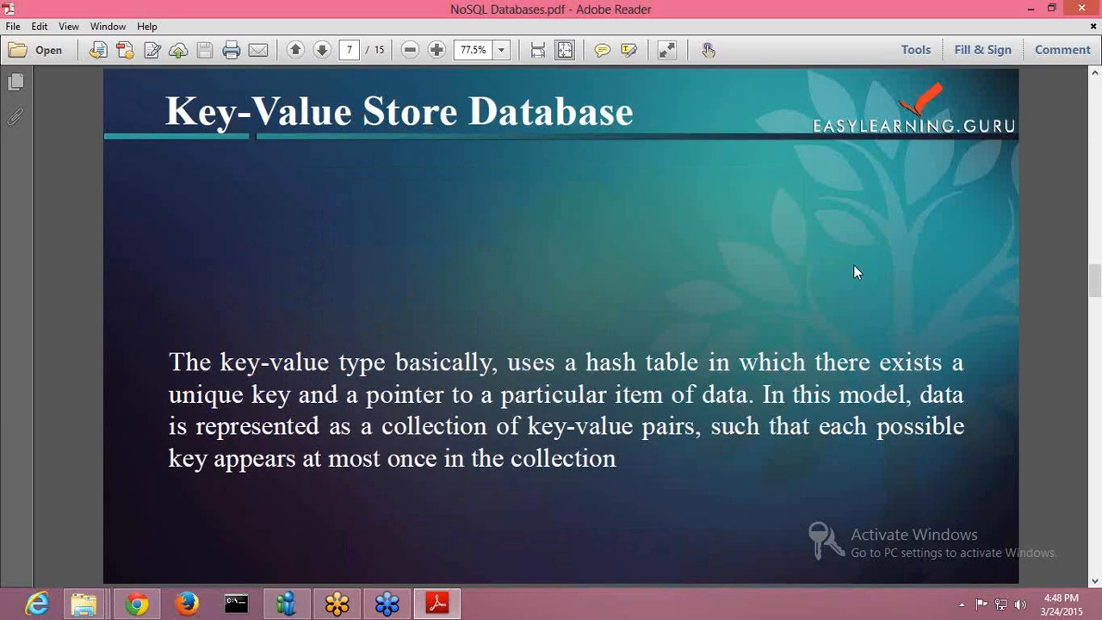
Advance to page 8, the Redis key-value store example slide.
{"action": "left_click", "coordinate": [320, 48]}
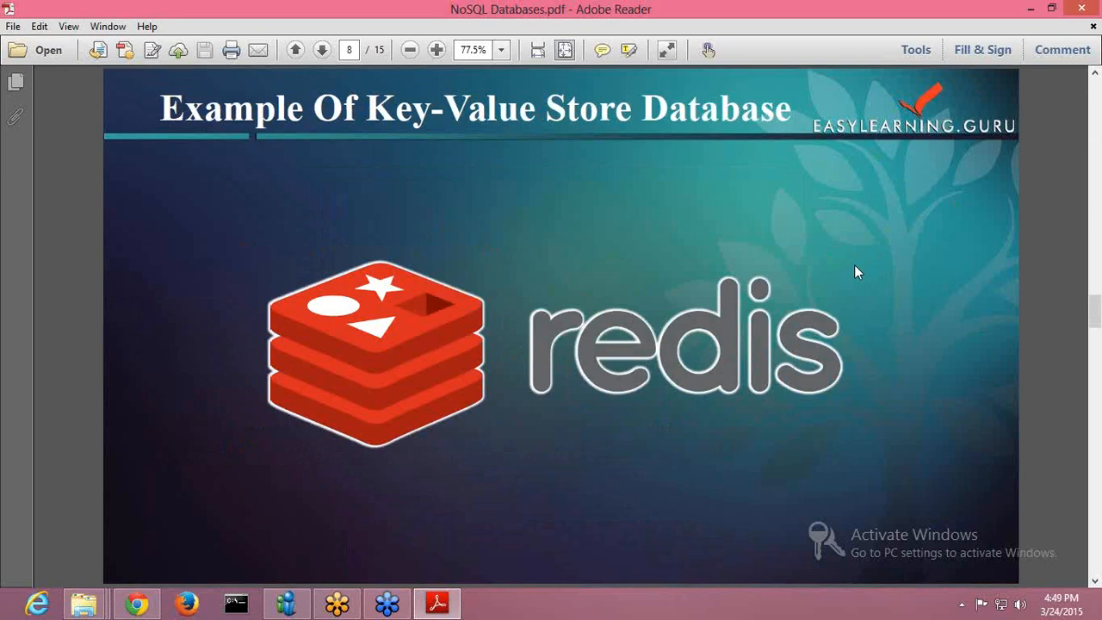
{"action": "mouse_move", "coordinate": [936, 261]}
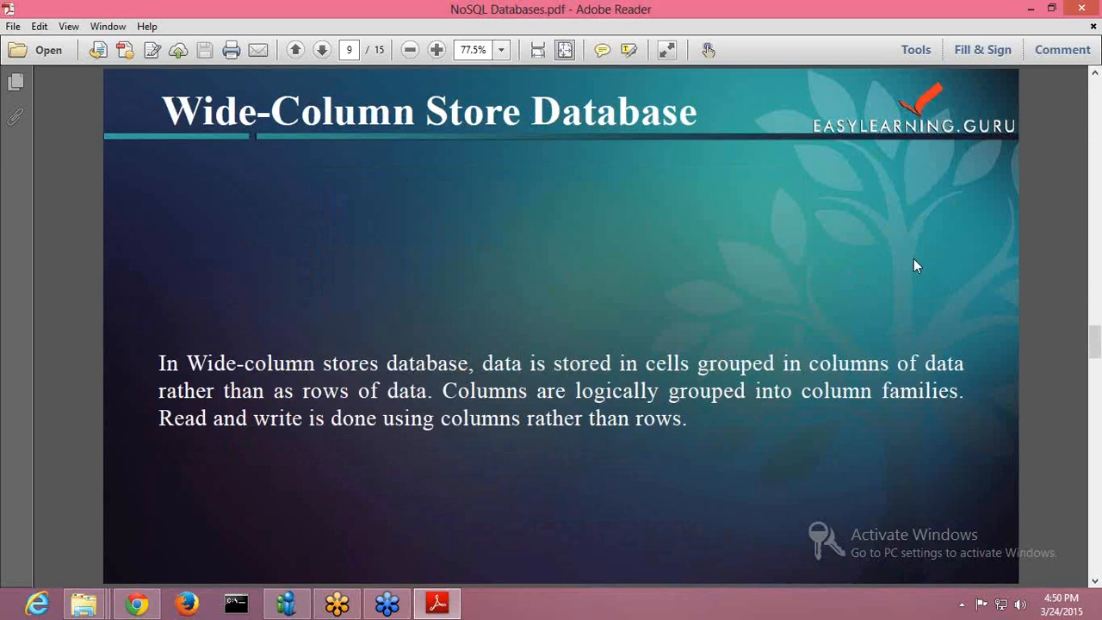
Advance to the Wide-Column Store Database slides with the Cassandra example.
{"action": "left_click", "coordinate": [320, 49]}
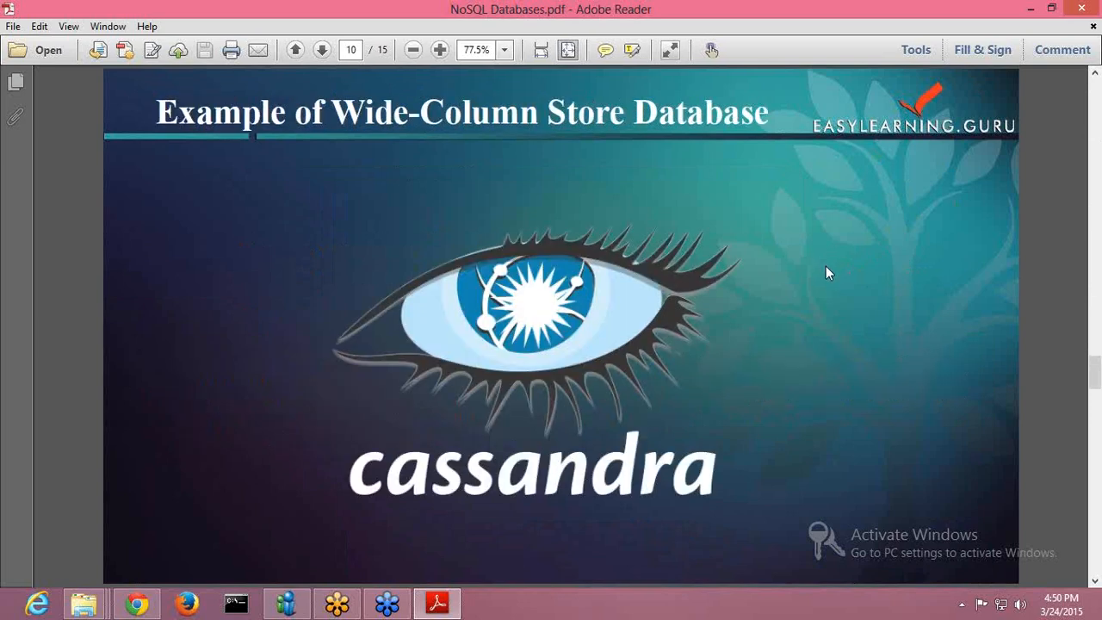
{"action": "mouse_move", "coordinate": [830, 282]}
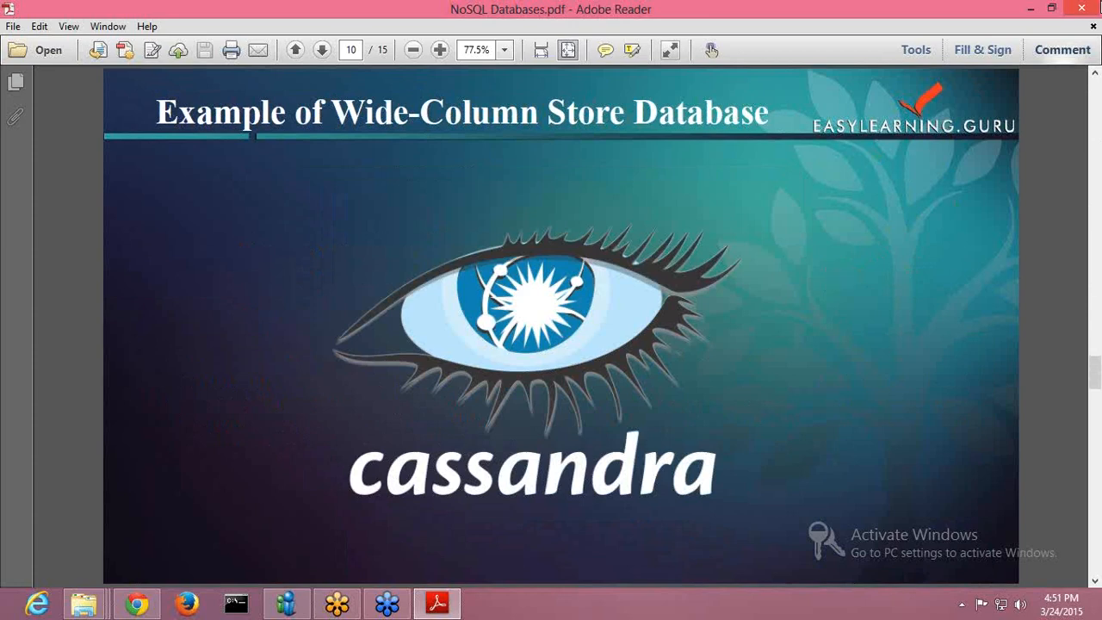
{"action": "mouse_move", "coordinate": [841, 361]}
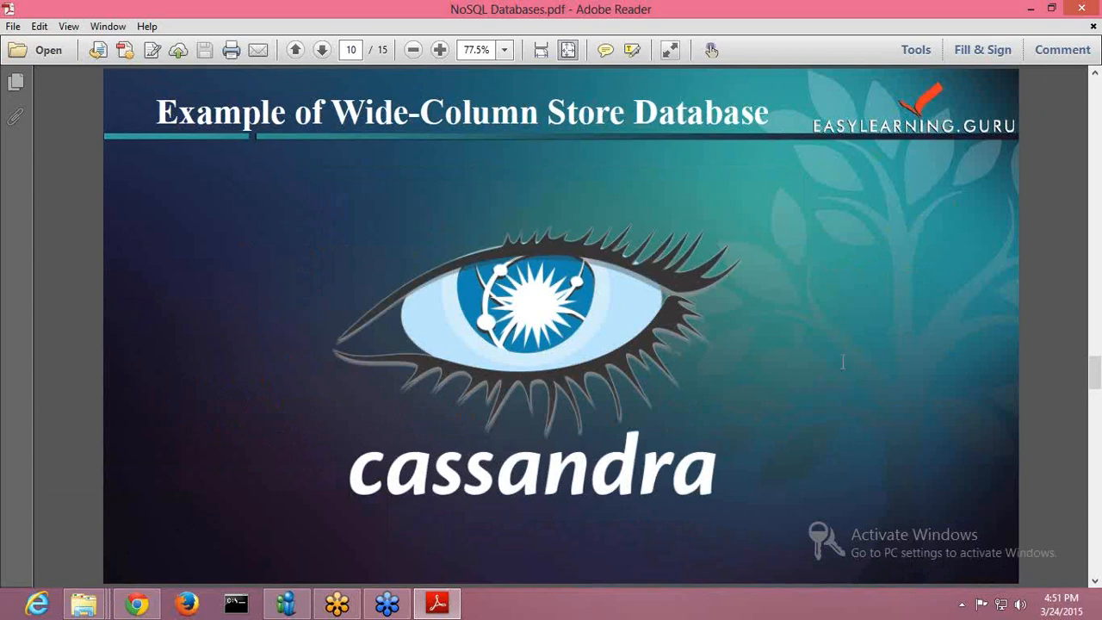
Page through the Graph Store Database slide to the Neo4j example on page 12.
{"action": "left_click", "coordinate": [321, 49]}
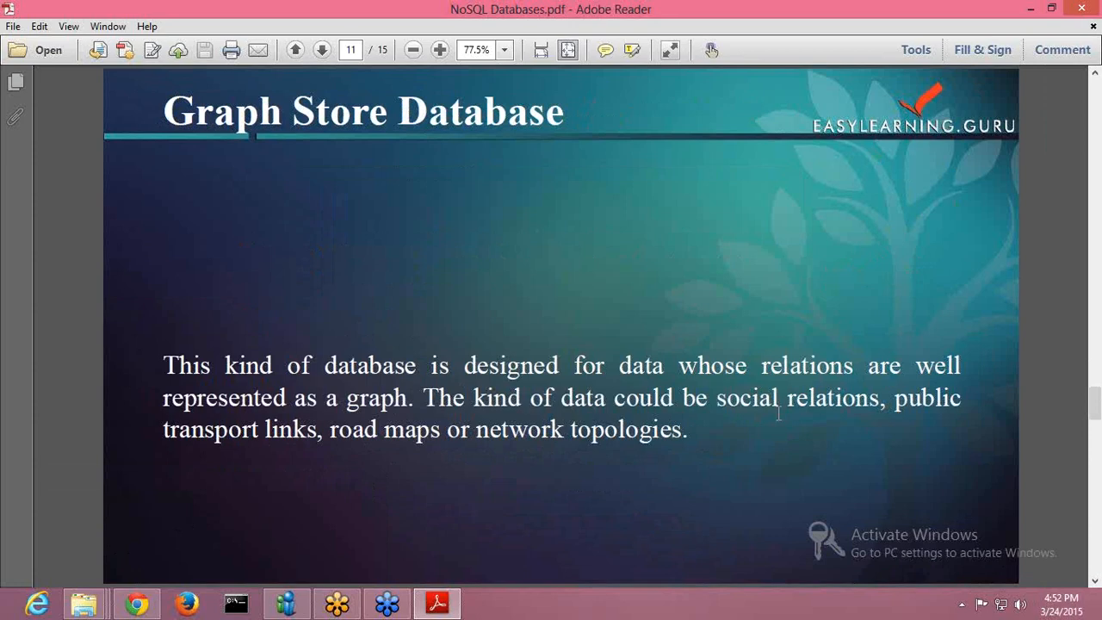
{"action": "left_click", "coordinate": [320, 48]}
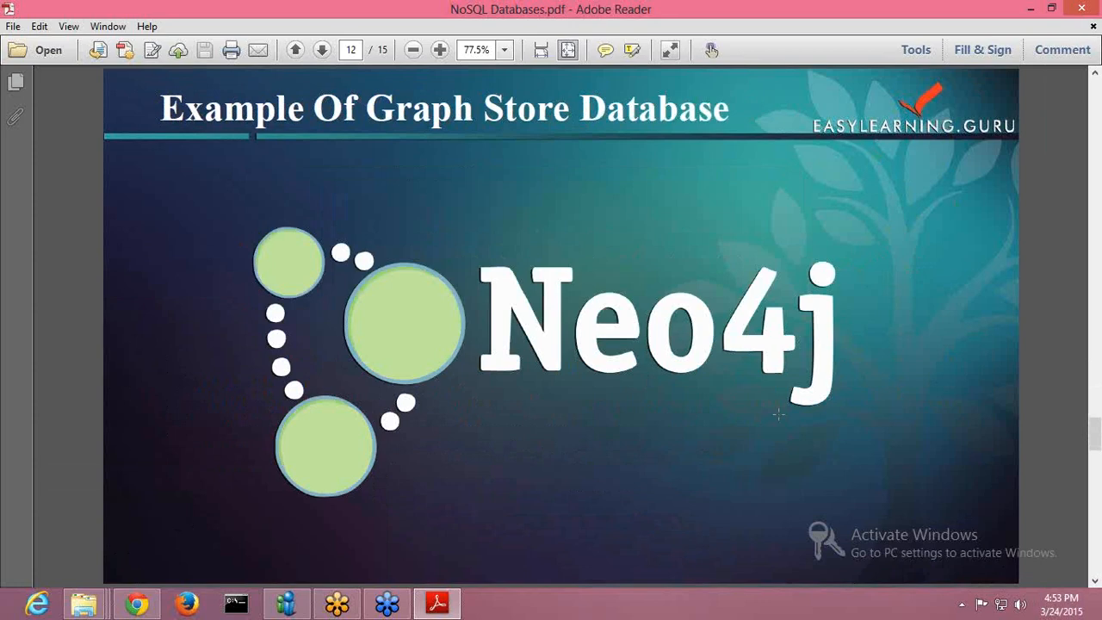
Advance past the Neo4j example to the Document Store Database slide on page 13.
{"action": "left_click", "coordinate": [320, 48]}
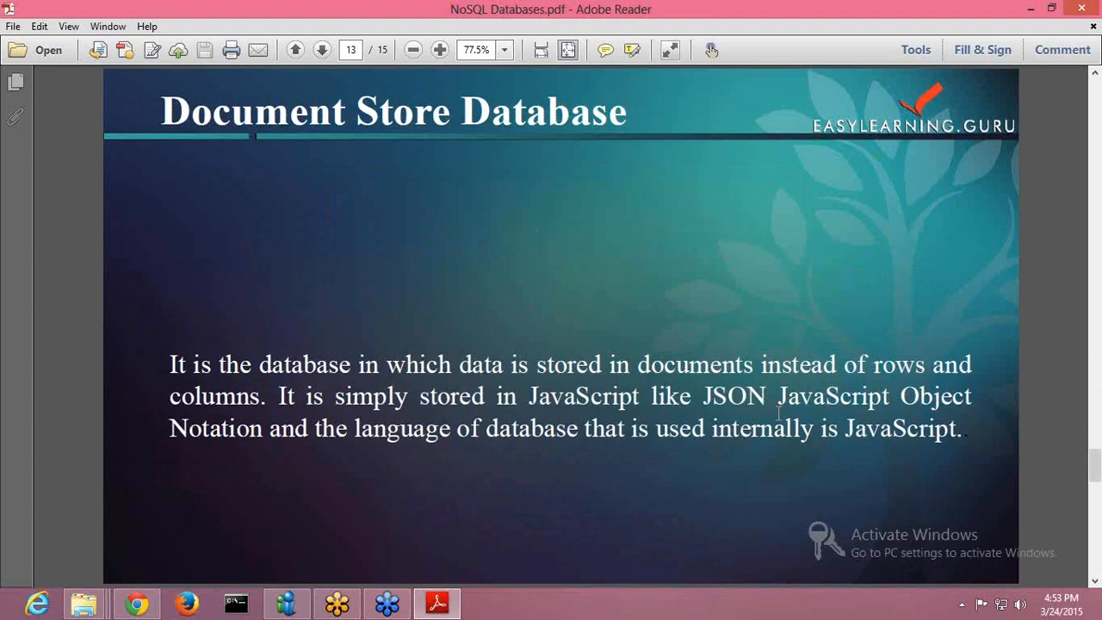
Advance to page 14, the MongoDB document store example slide.
{"action": "left_click", "coordinate": [320, 48]}
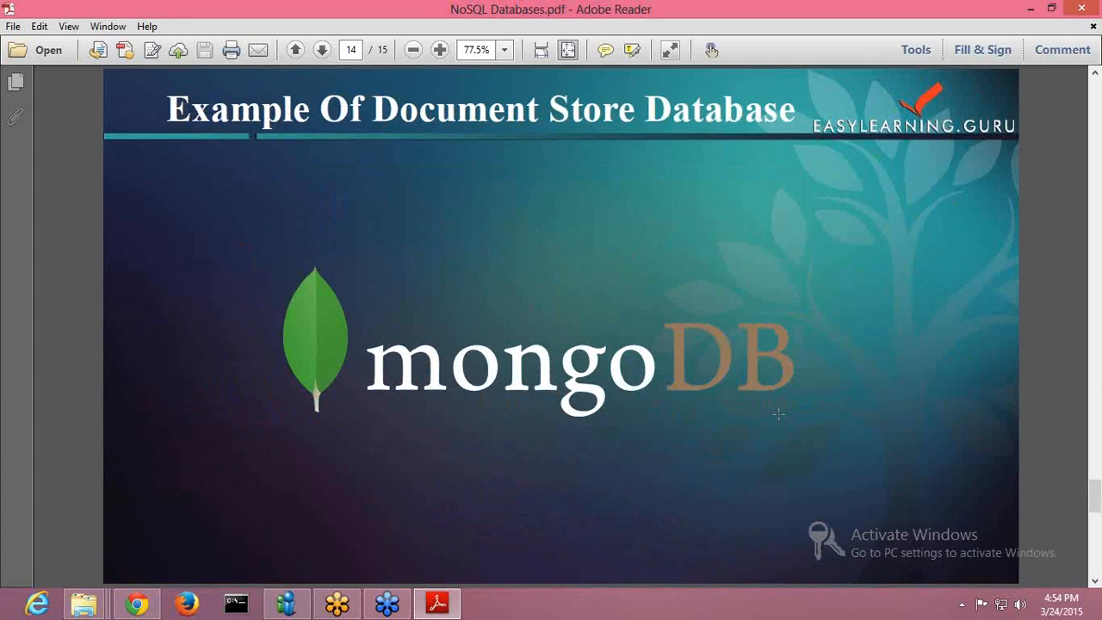
Advance to the closing thank-you slide on page 15 of 15.
{"action": "left_click", "coordinate": [320, 48]}
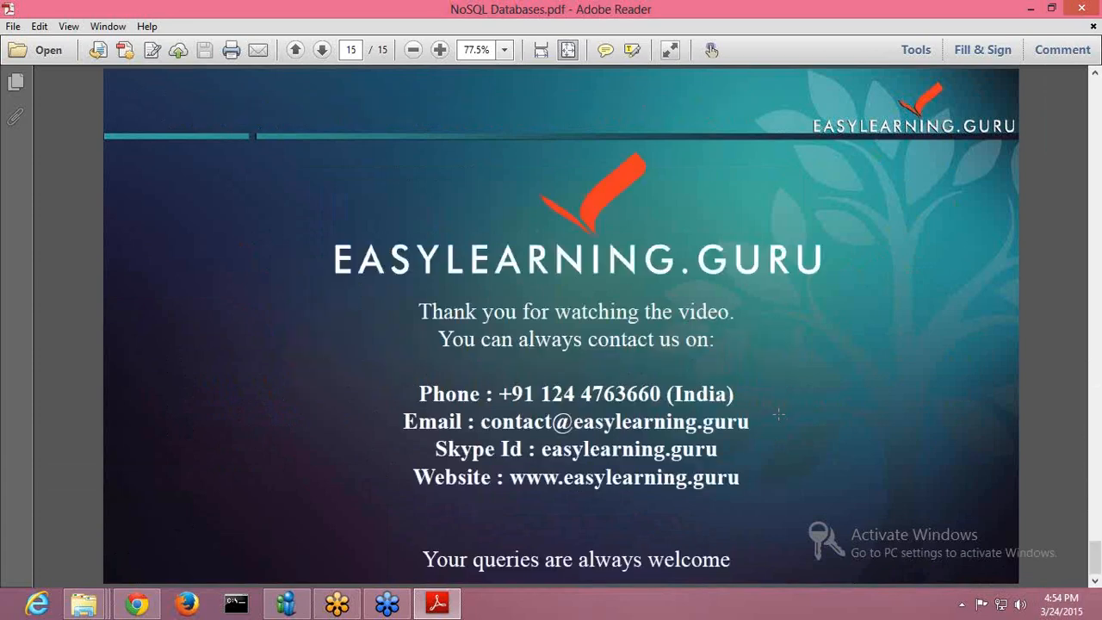